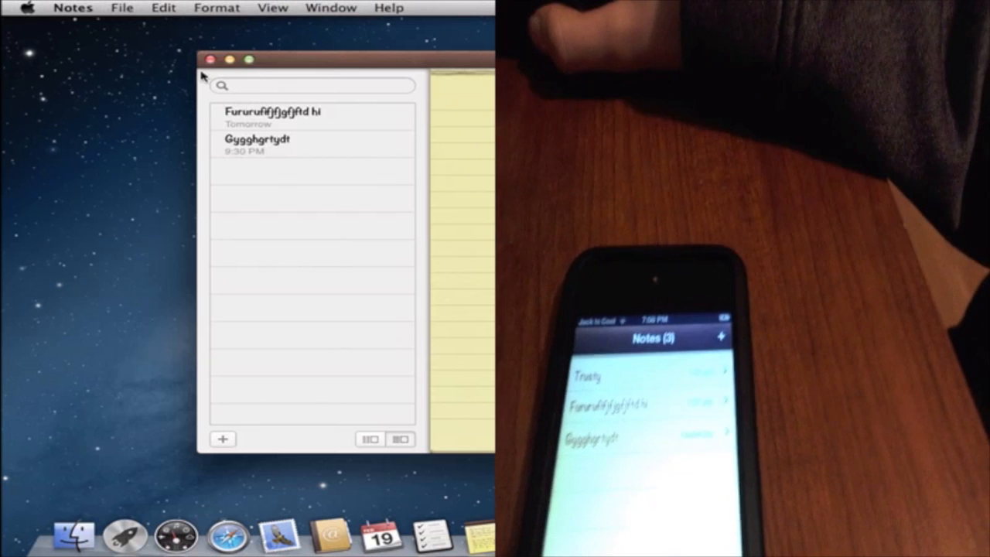
# Step: Refresh the Notes window so the iPhone-created note 'Trusty' appears at the top of the list
pyautogui.click(257, 139)
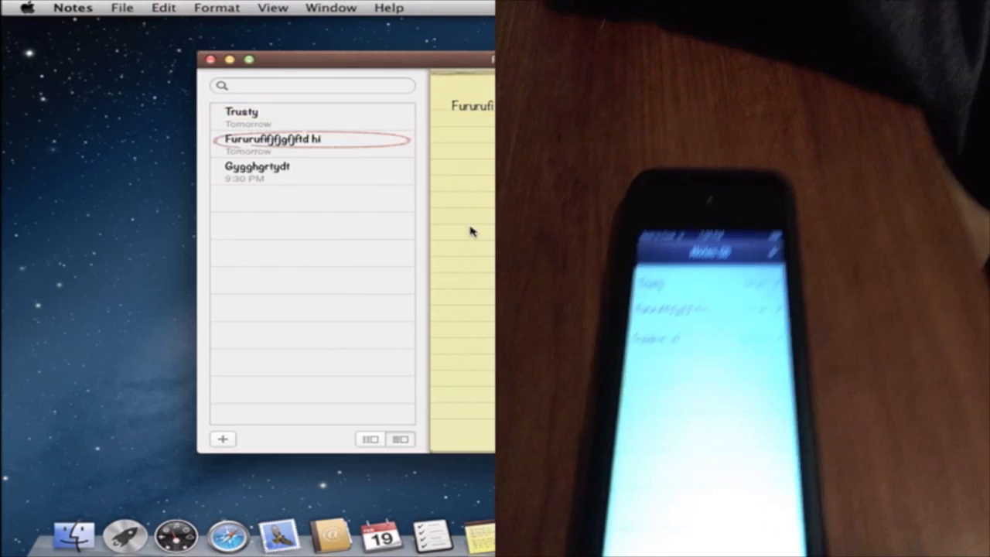
pyautogui.click(242, 112)
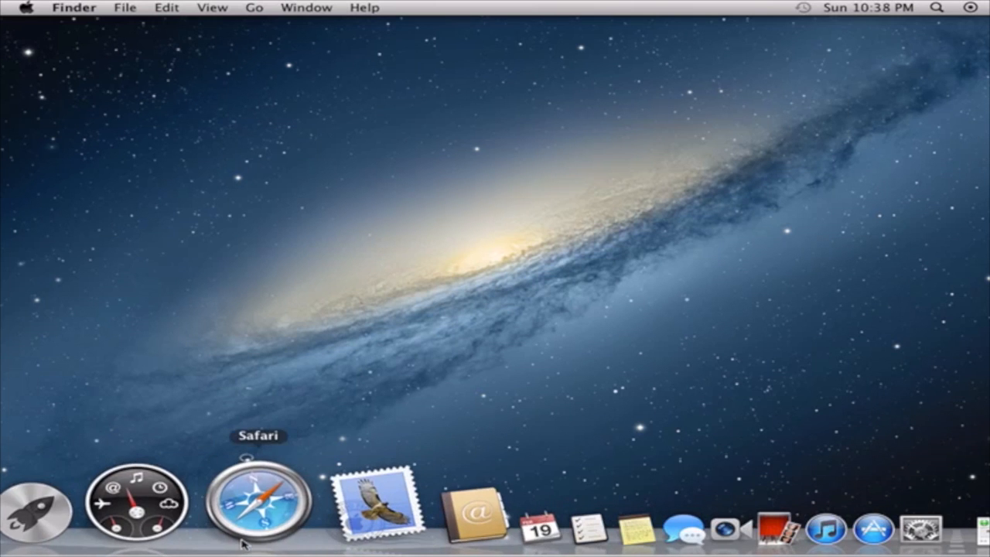
pyautogui.moveTo(550, 503)
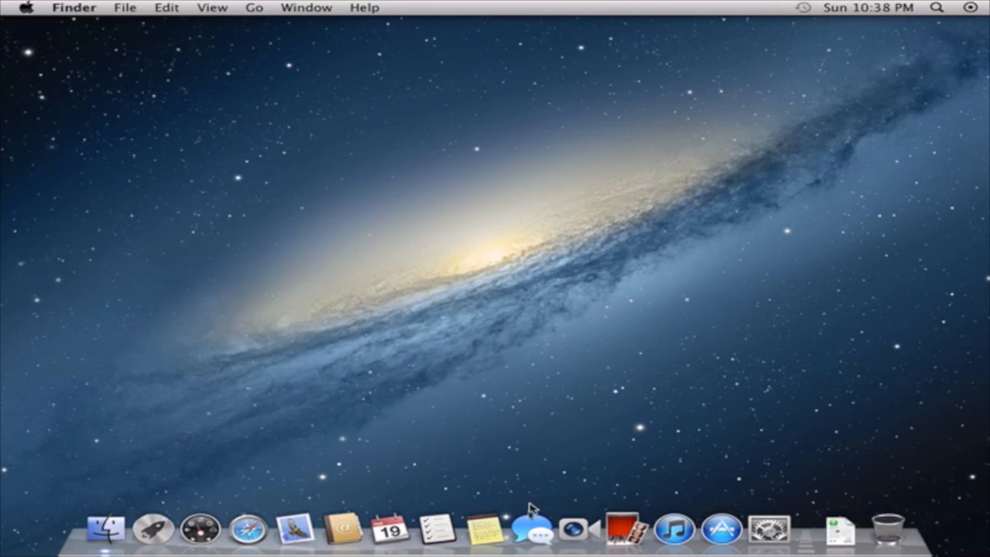
pyautogui.moveTo(418, 529)
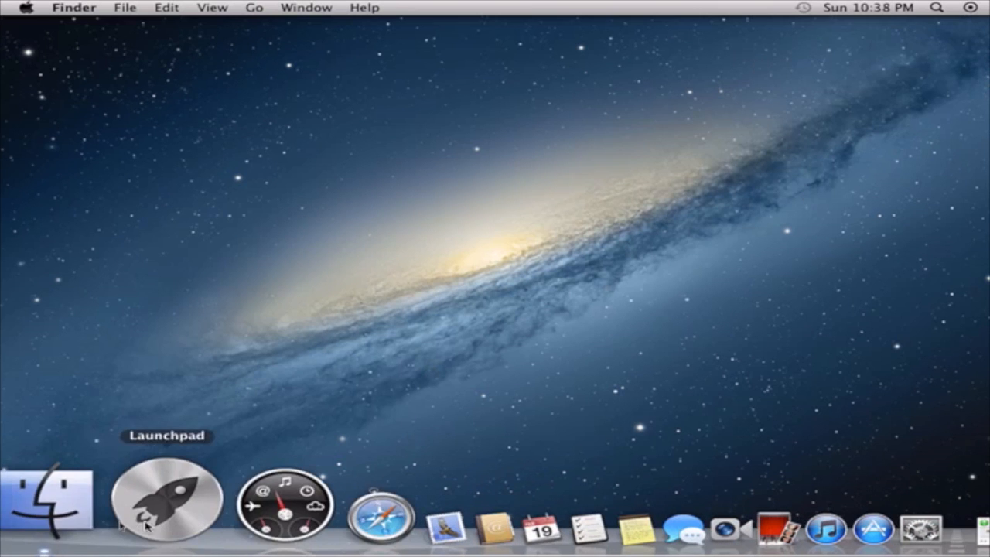
# Step: Launch Finder from the Dock to show a window listing All My Files
pyautogui.click(44, 503)
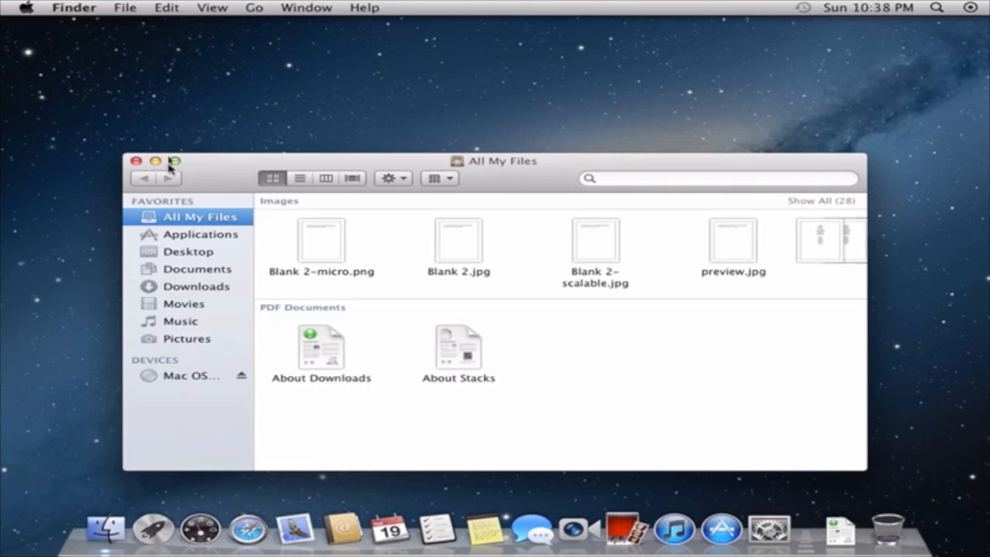
pyautogui.moveTo(164, 427)
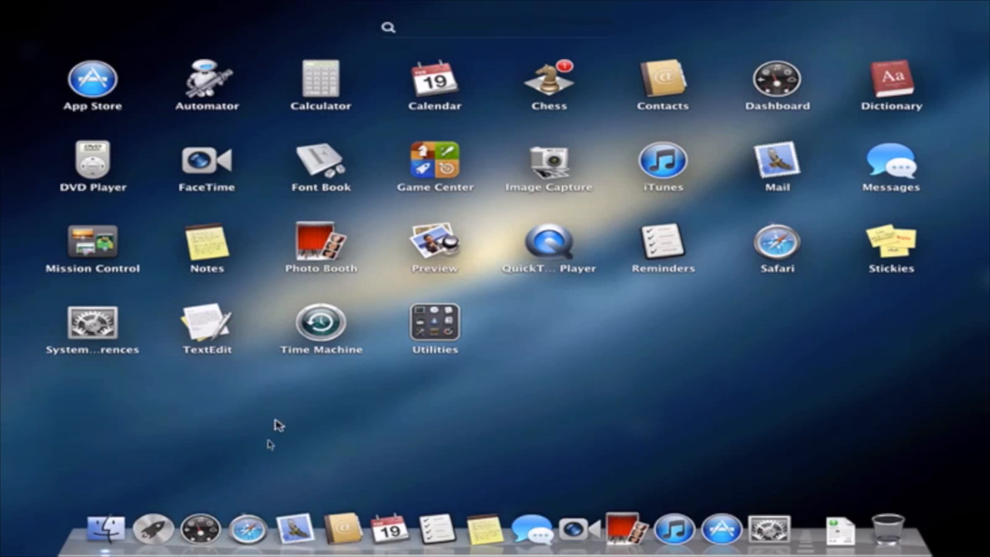
pyautogui.moveTo(483, 262)
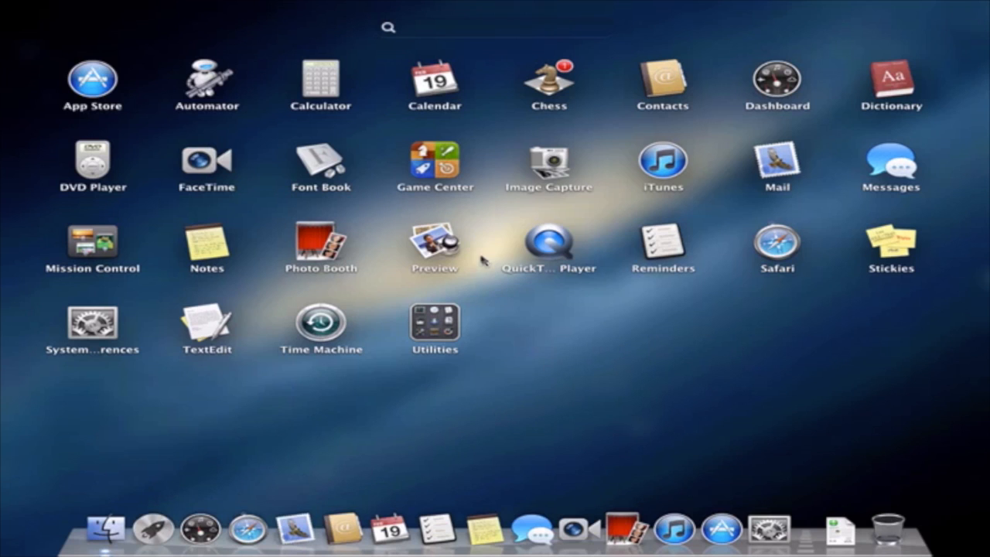
pyautogui.moveTo(529, 349)
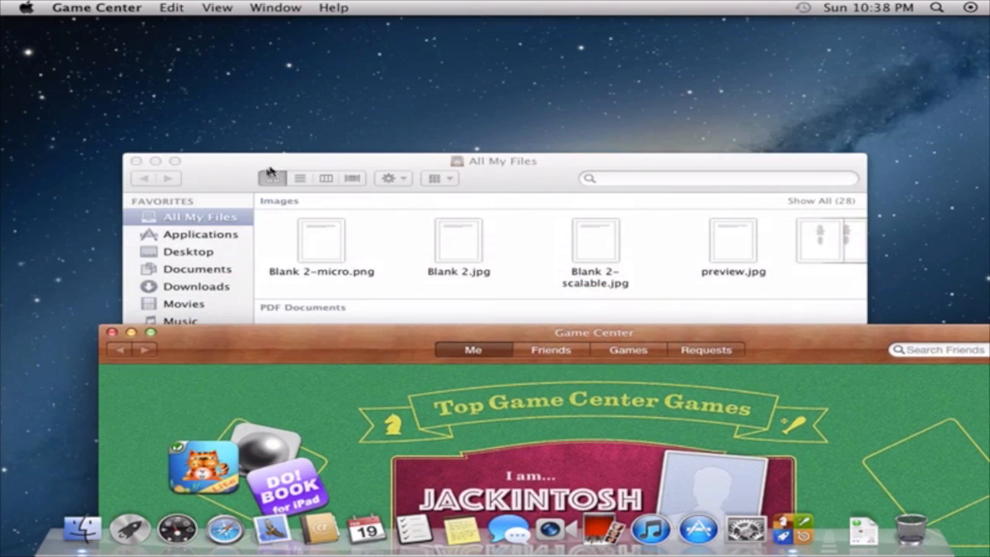
# Step: Zoom Game Center, view the Games page showing No Games, then close it back to the desktop
pyautogui.click(136, 160)
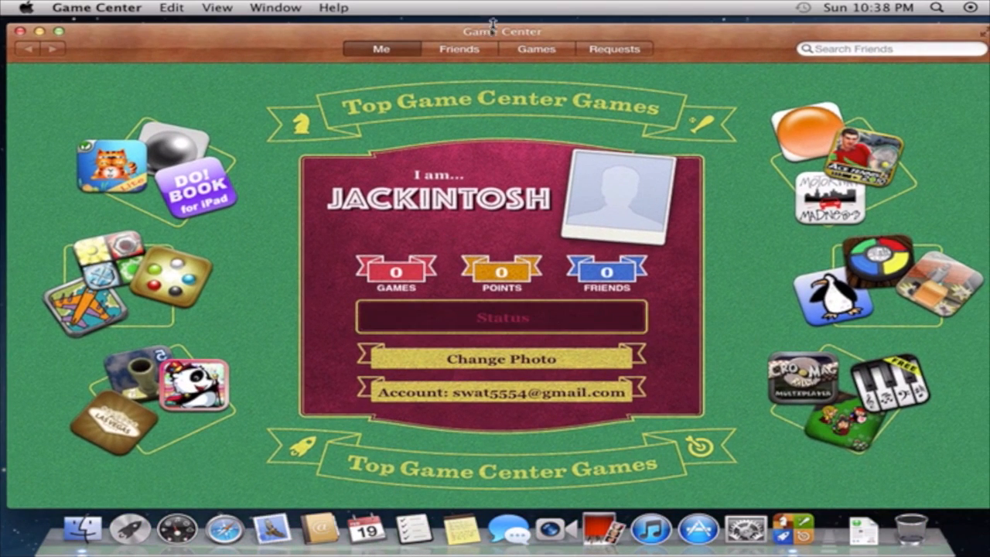
pyautogui.click(535, 48)
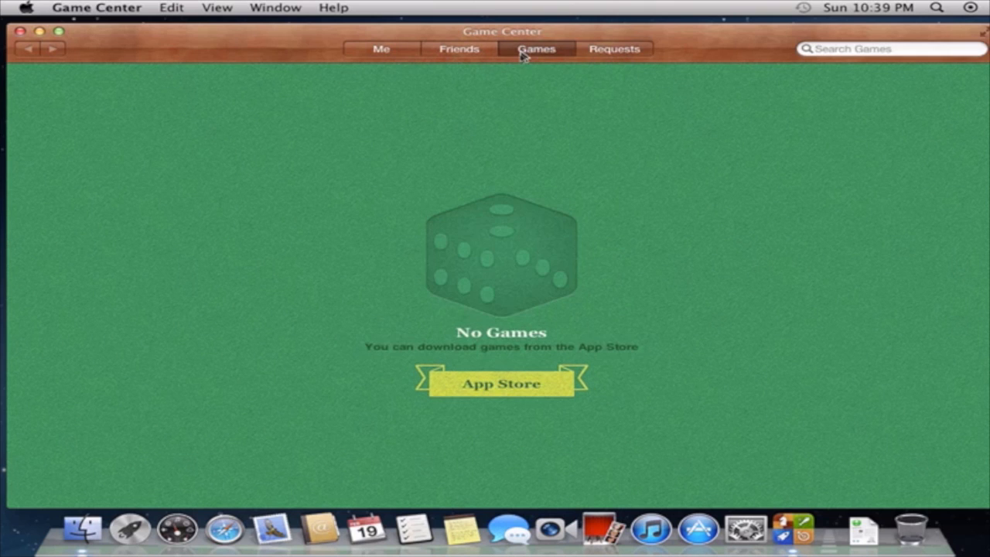
pyautogui.moveTo(22, 31)
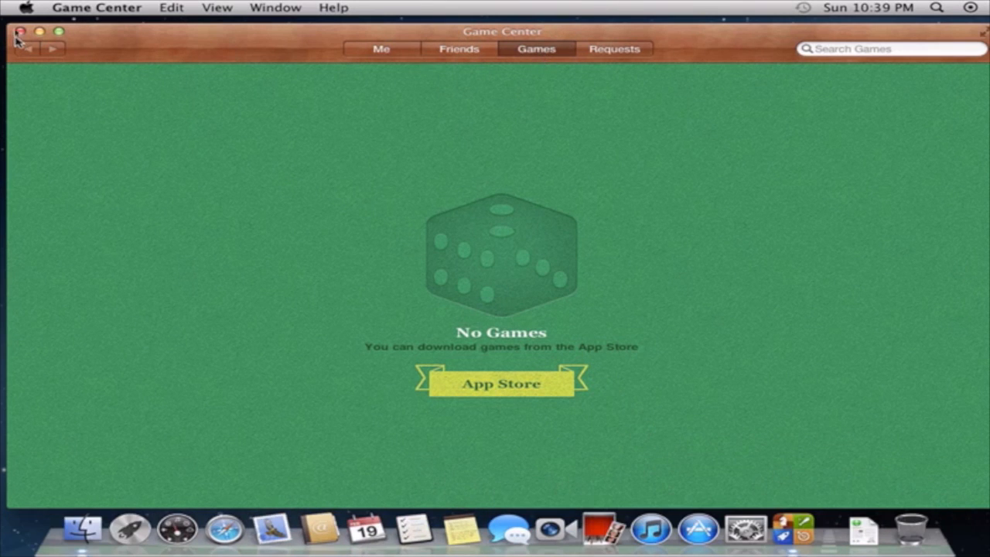
pyautogui.click(22, 31)
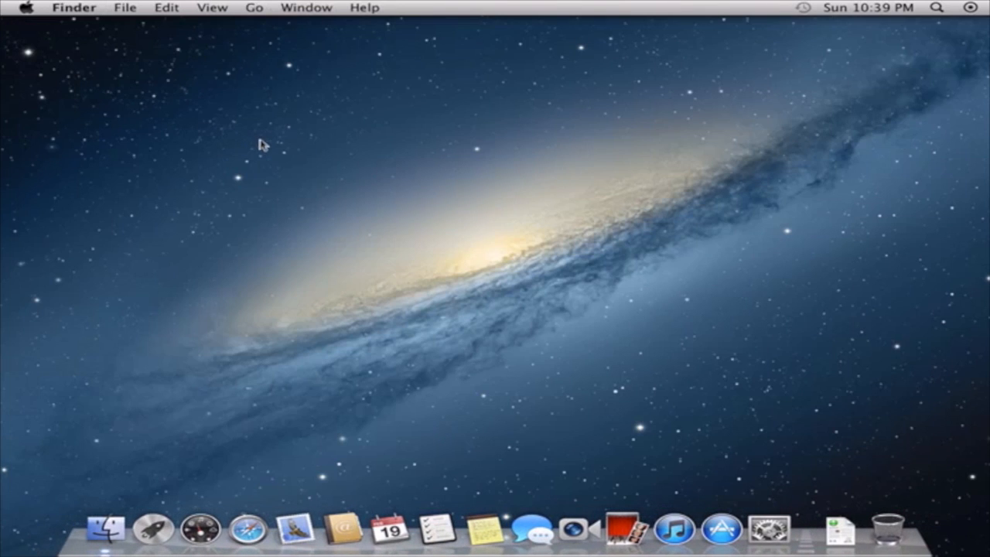
pyautogui.moveTo(598, 384)
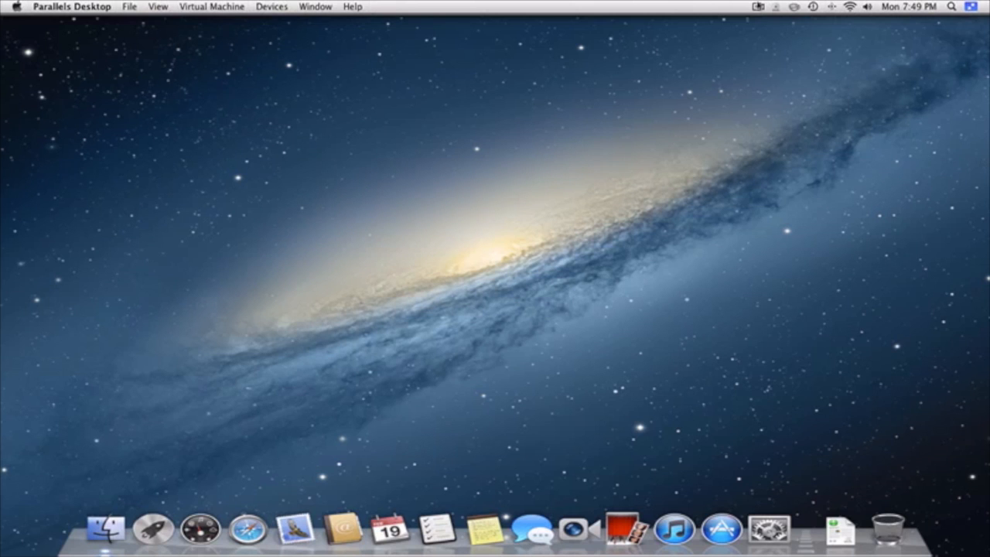
pyautogui.click(758, 6)
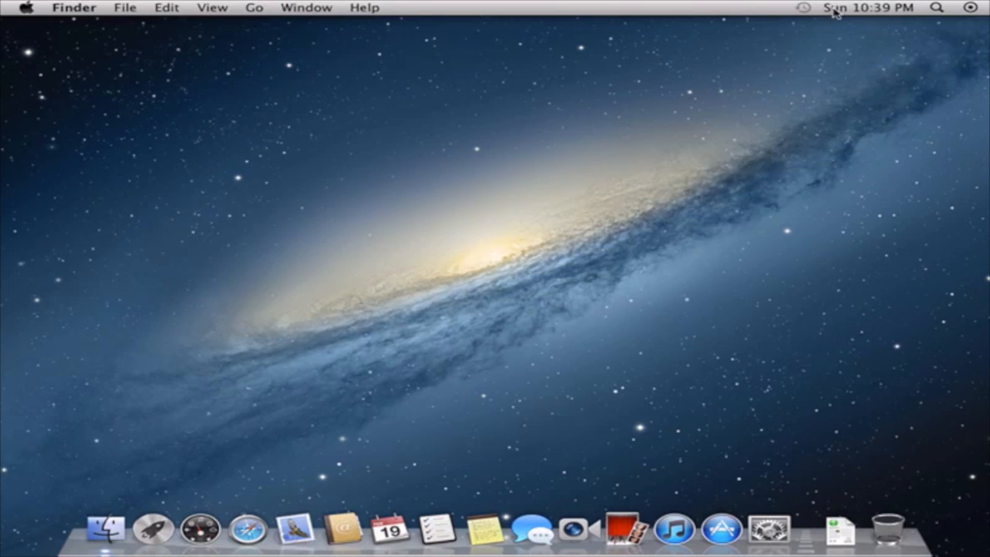
pyautogui.moveTo(747, 128)
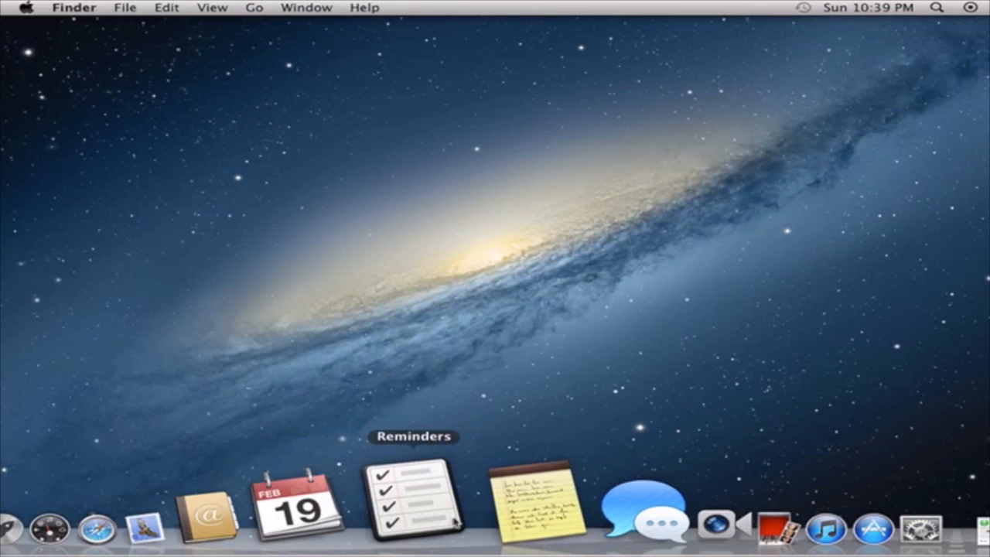
pyautogui.moveTo(532, 503)
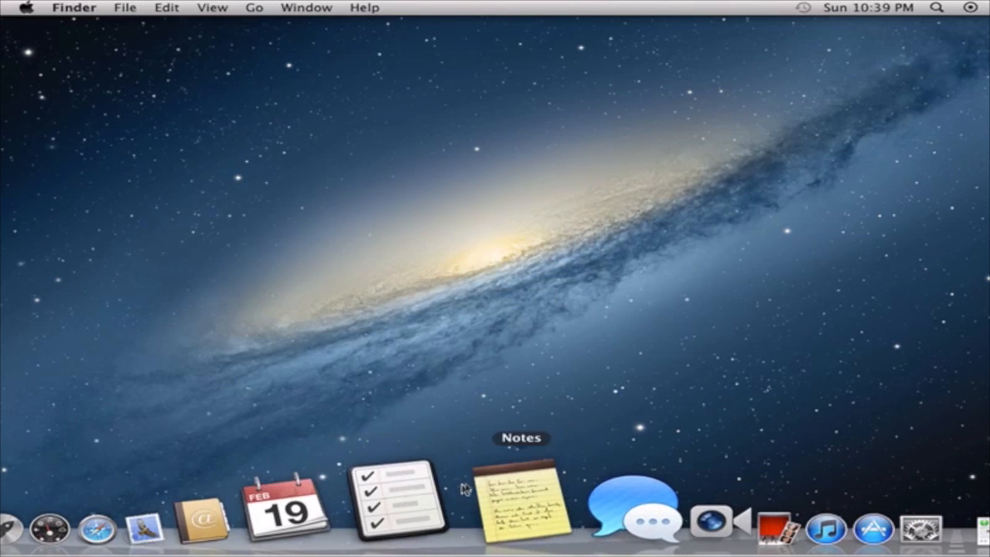
pyautogui.moveTo(900, 143)
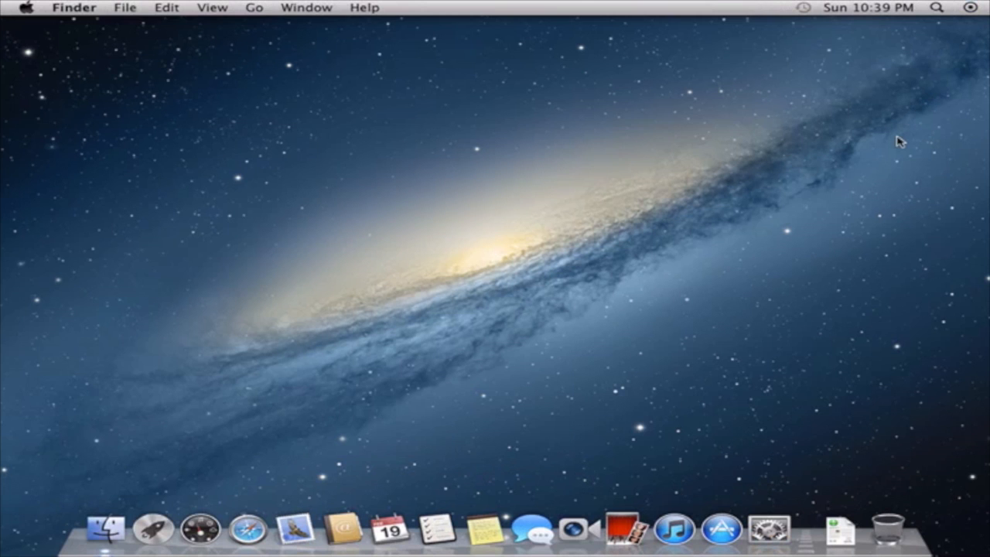
pyautogui.click(972, 7)
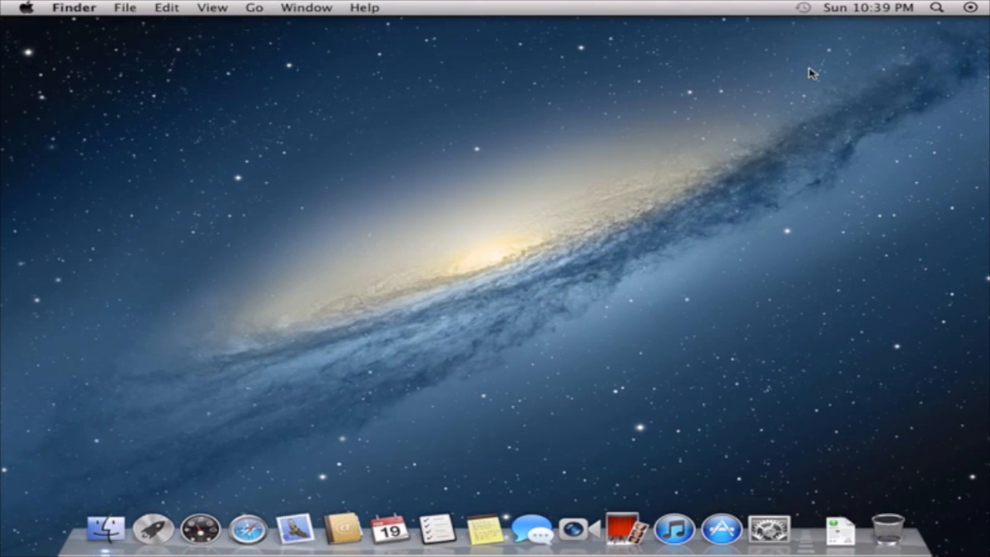
pyautogui.moveTo(659, 71)
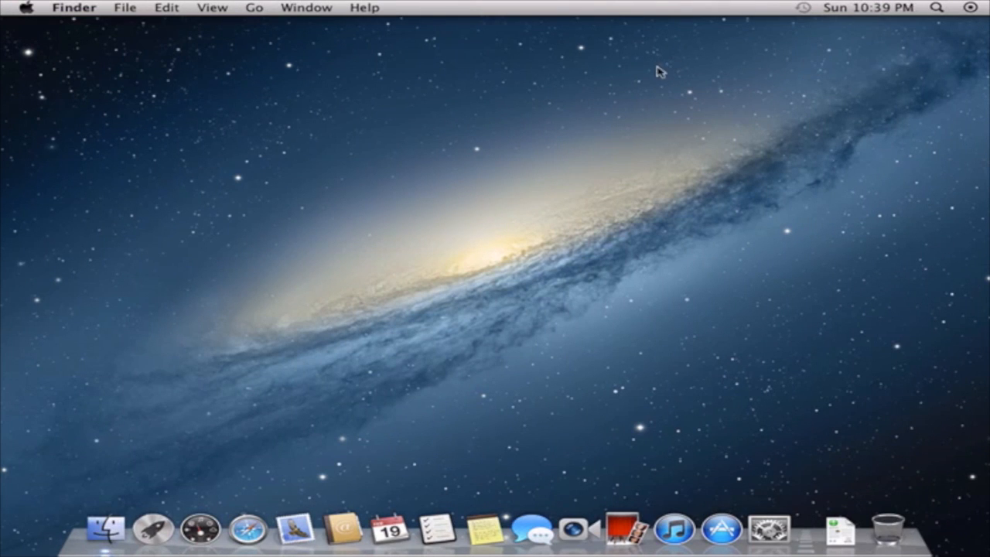
pyautogui.moveTo(668, 202)
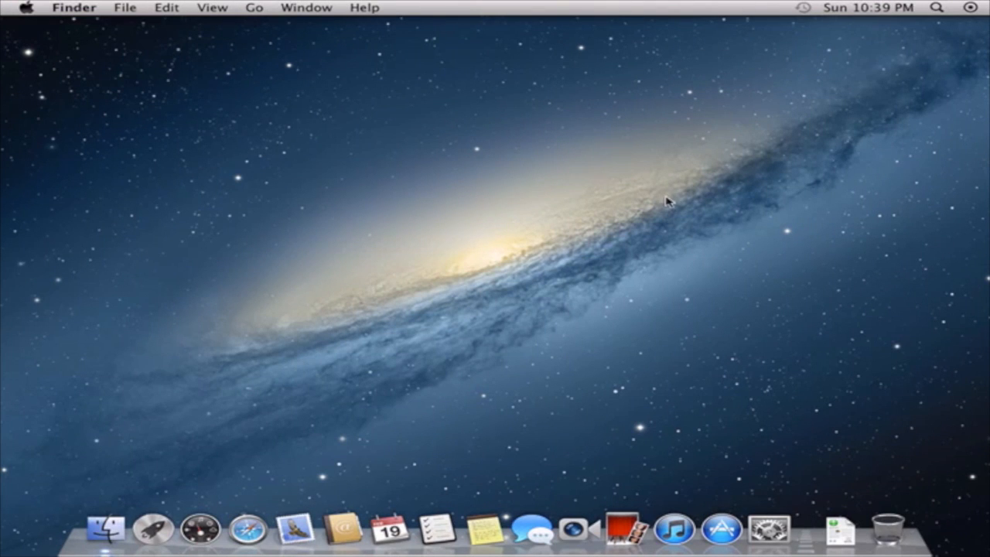
pyautogui.moveTo(796, 3)
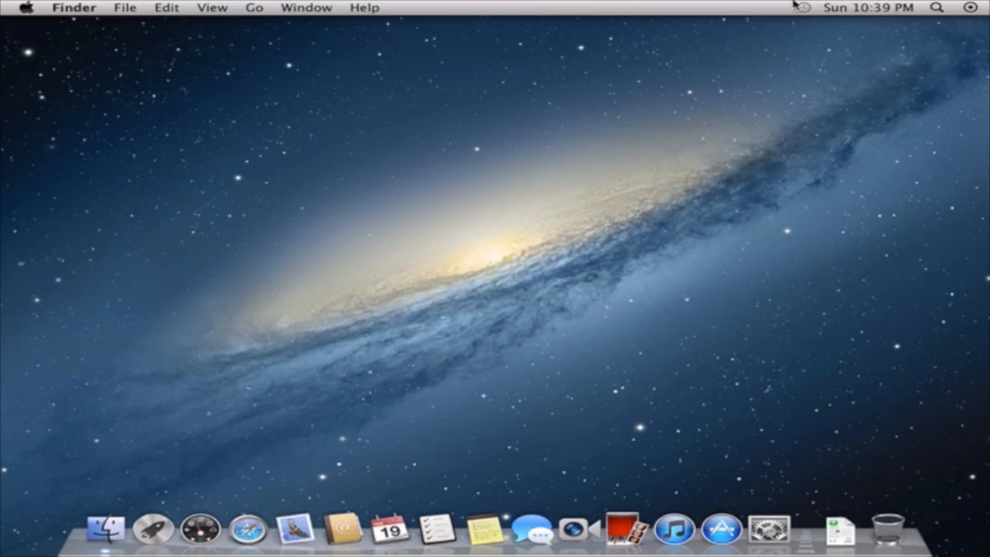
pyautogui.moveTo(470, 439)
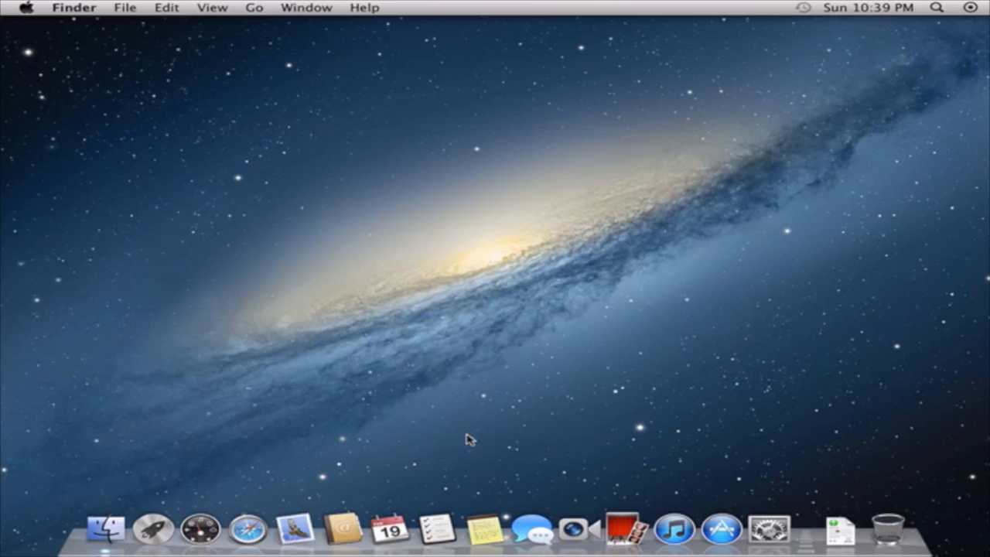
pyautogui.moveTo(744, 177)
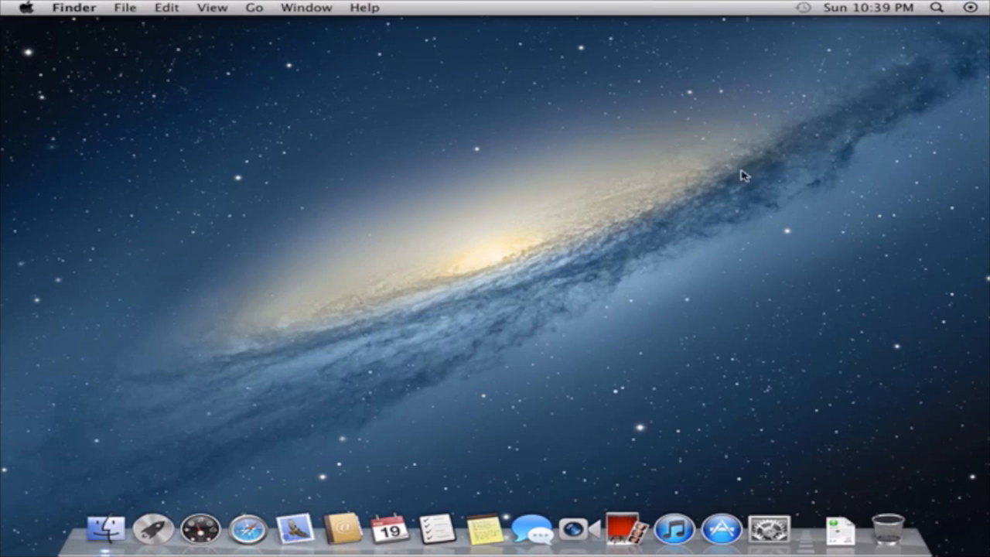